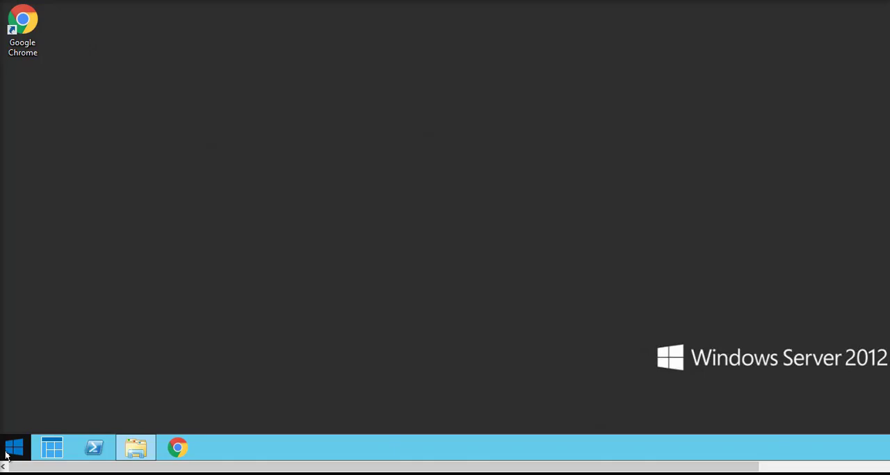
# Step: Launch Server Manager from the Start screen search results for 'server'
pyautogui.click(13, 448)
pyautogui.write('server')
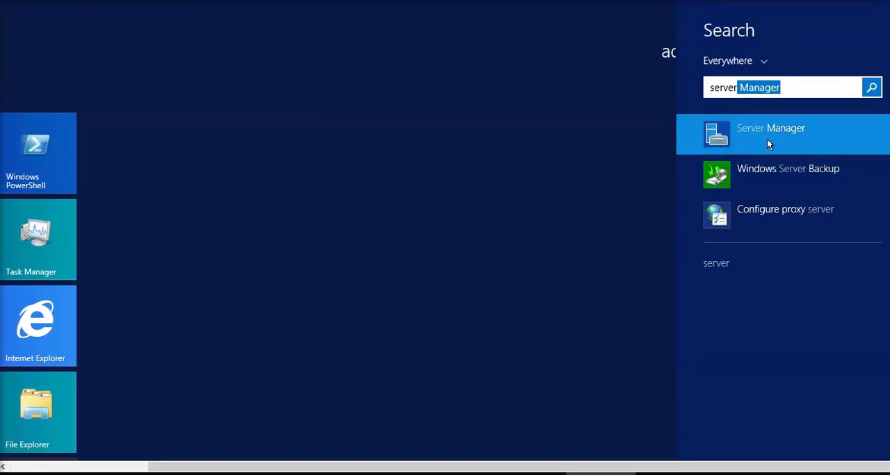
pyautogui.click(770, 133)
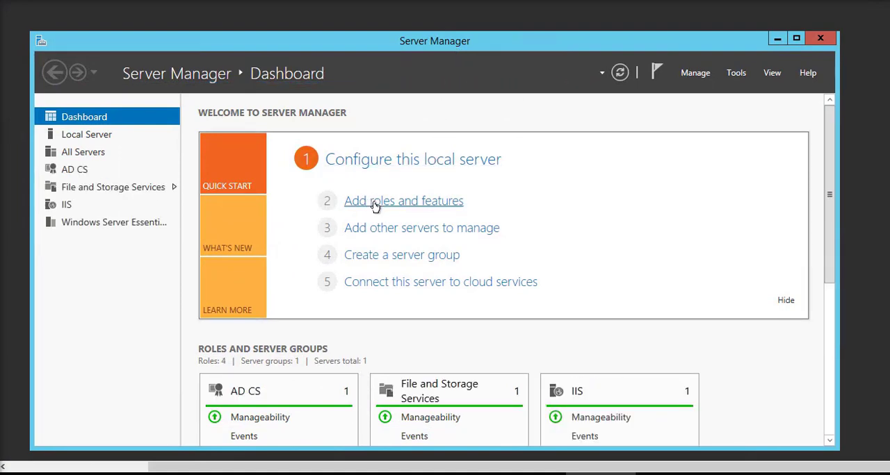
# Step: Run Add Roles and Features for the local server and select .NET Framework 3.5 Features
pyautogui.click(403, 200)
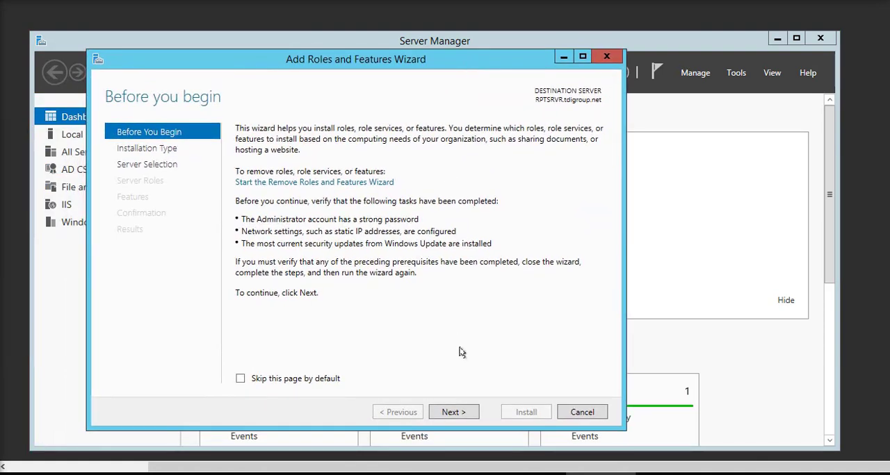
pyautogui.click(453, 412)
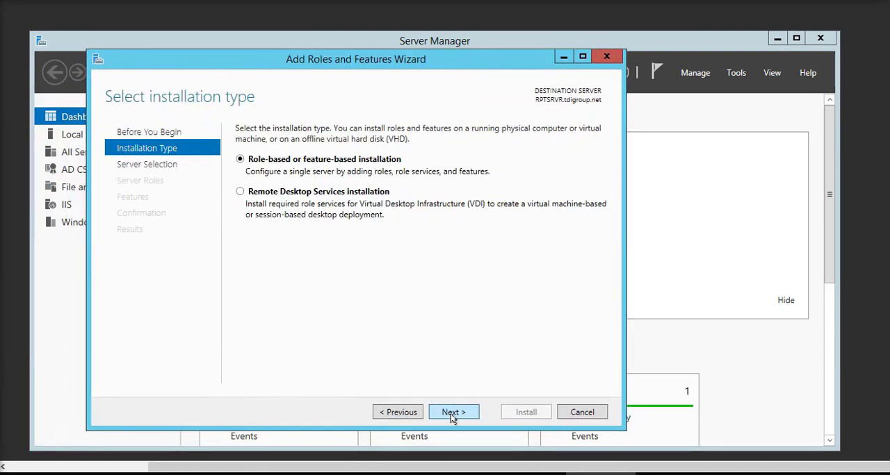
pyautogui.click(453, 411)
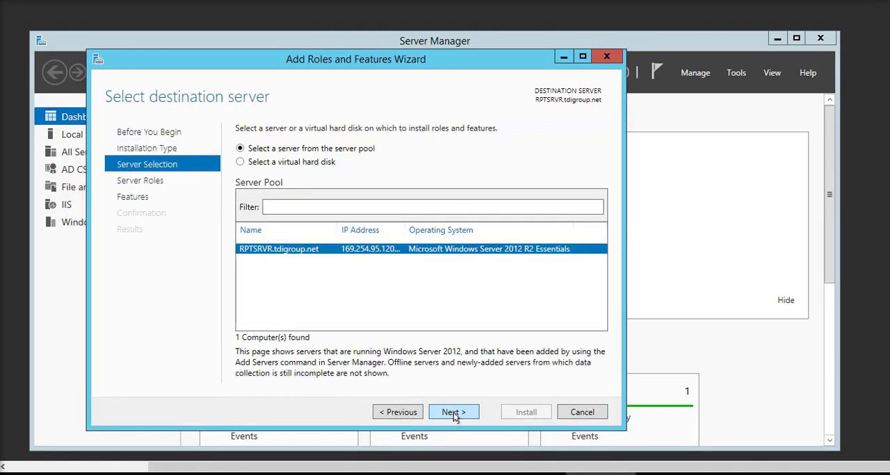
pyautogui.click(453, 411)
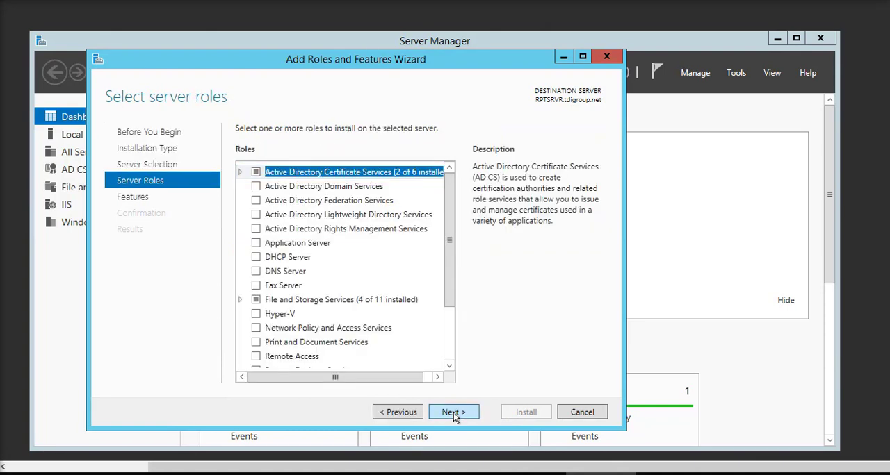
pyautogui.click(453, 412)
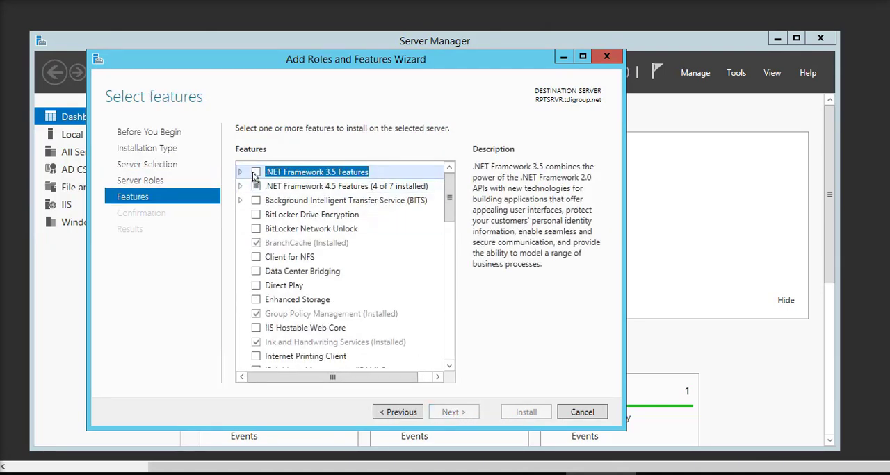
pyautogui.click(453, 411)
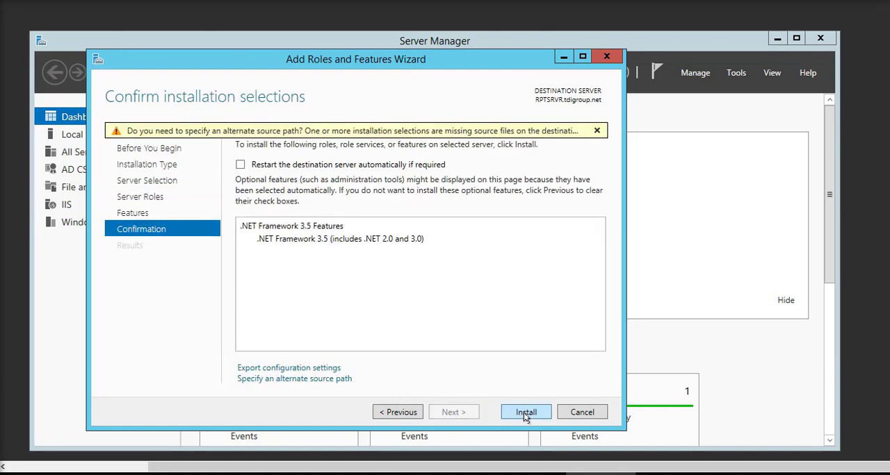
# Step: Start the install, let it fail for missing source files, and close the wizard
pyautogui.click(525, 411)
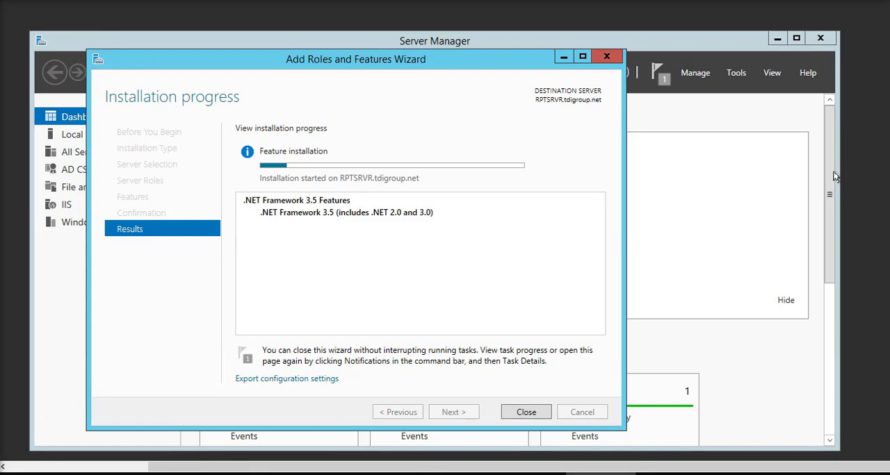
pyautogui.moveTo(356, 59); pyautogui.dragTo(419, 61)
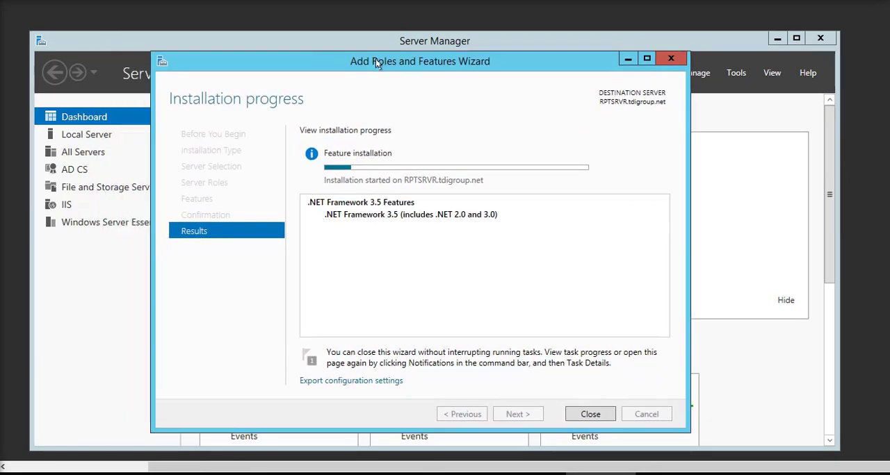
pyautogui.moveTo(420, 61); pyautogui.dragTo(426, 46)
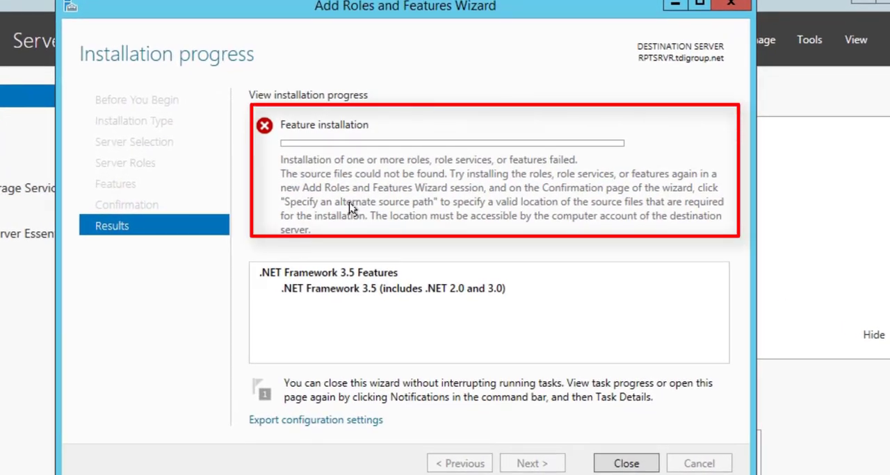
pyautogui.moveTo(508, 382)
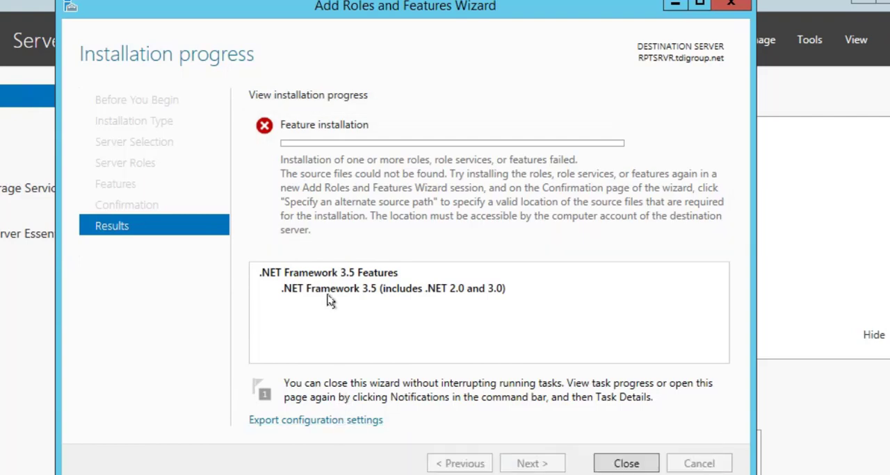
pyautogui.moveTo(484, 215)
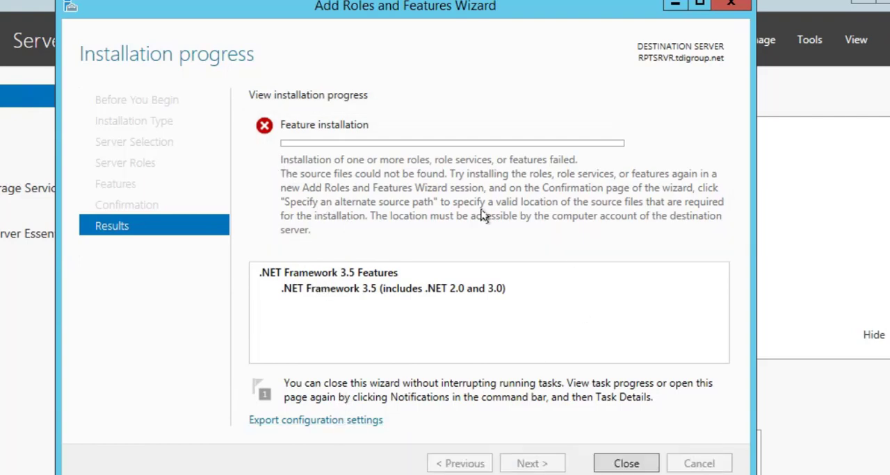
pyautogui.moveTo(587, 415)
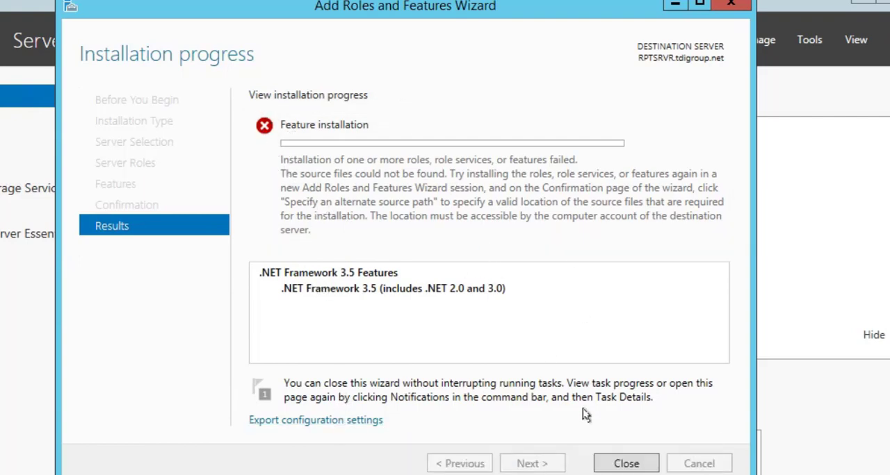
pyautogui.click(626, 464)
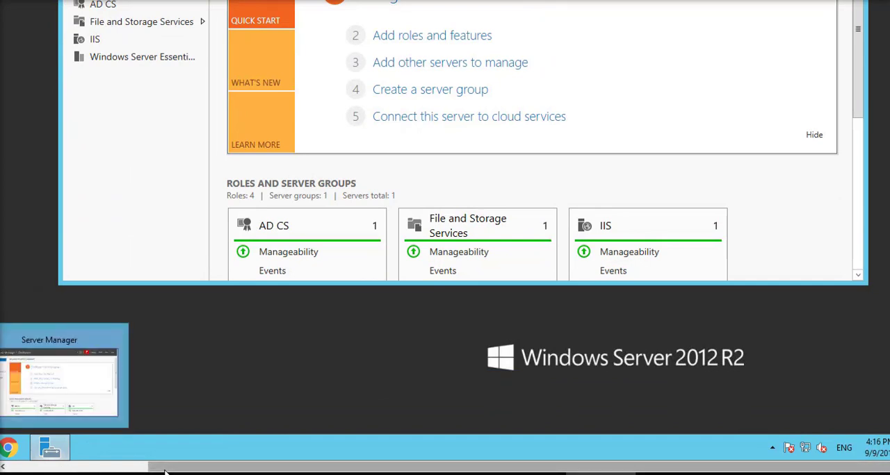
# Step: Browse File Explorer to the sources folder on installation drive F:
pyautogui.click(136, 447)
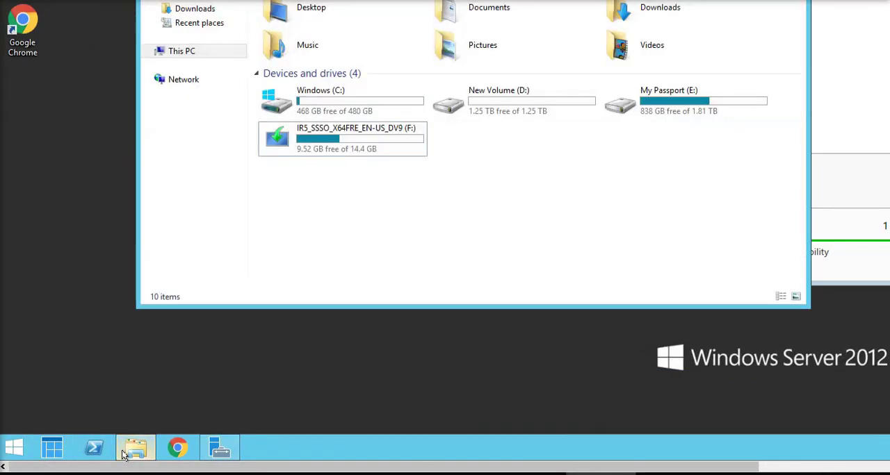
pyautogui.click(135, 448)
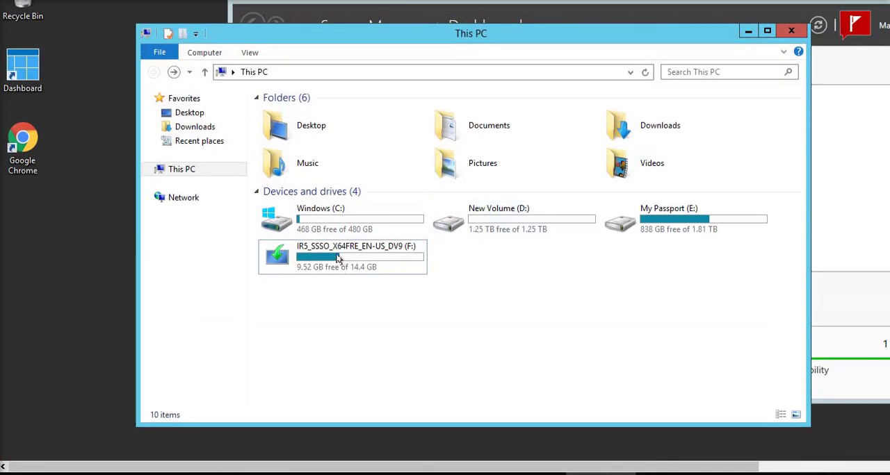
pyautogui.click(340, 255)
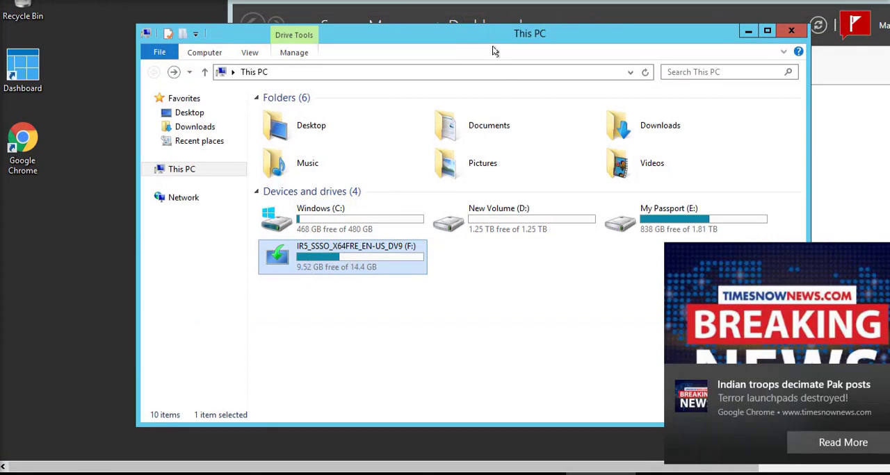
pyautogui.doubleClick(342, 256)
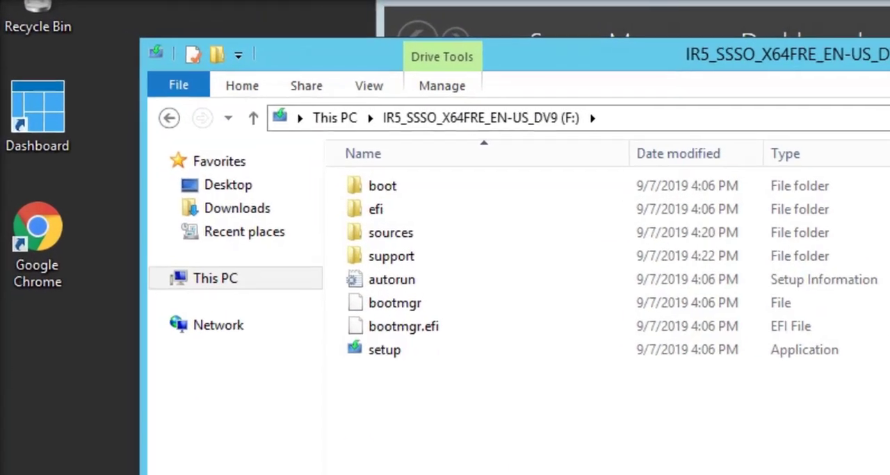
pyautogui.doubleClick(390, 232)
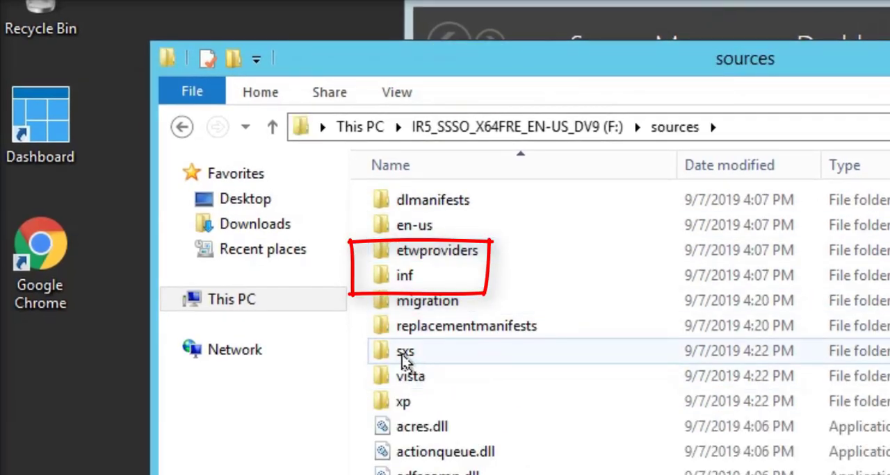
# Step: Copy the full folder path F:\sources\sxs from the address bar
pyautogui.doubleClick(406, 351)
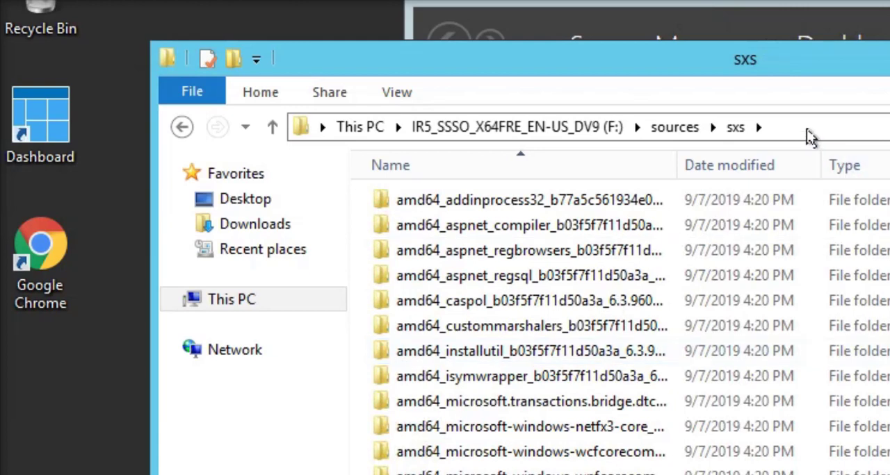
pyautogui.rightClick(361, 127)
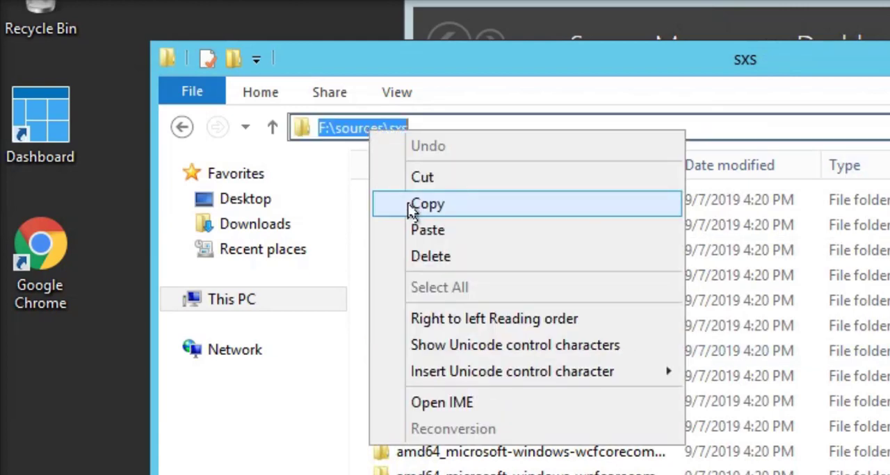
pyautogui.click(427, 203)
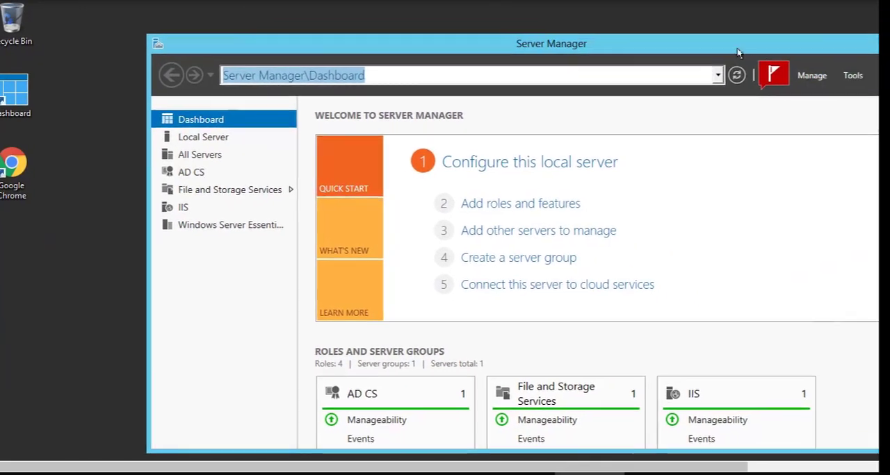
# Step: Rerun Add Roles and Features for this server with .NET Framework 3.5 Features ticked
pyautogui.click(520, 203)
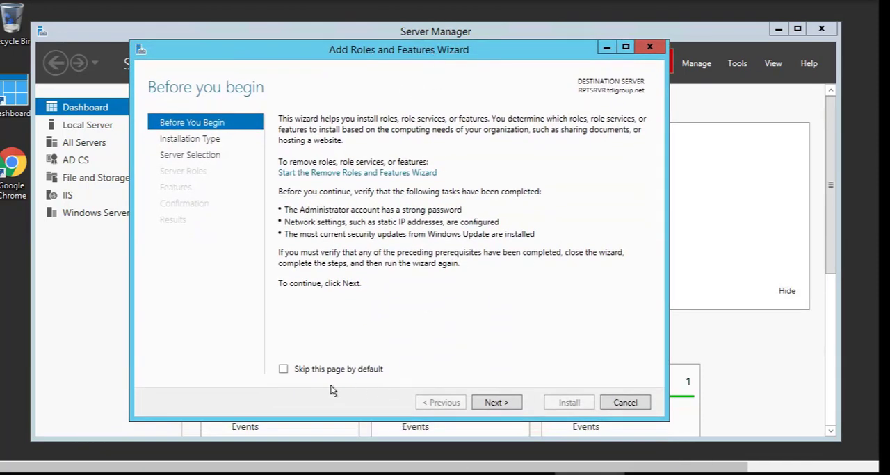
pyautogui.click(496, 403)
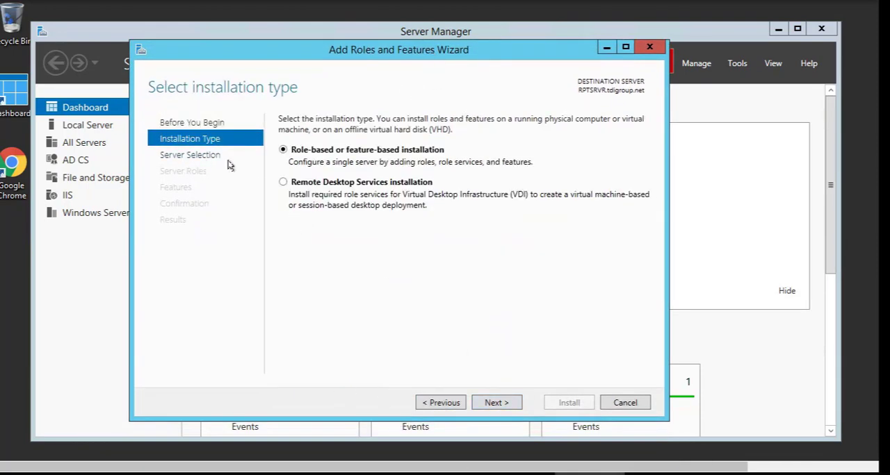
pyautogui.click(494, 403)
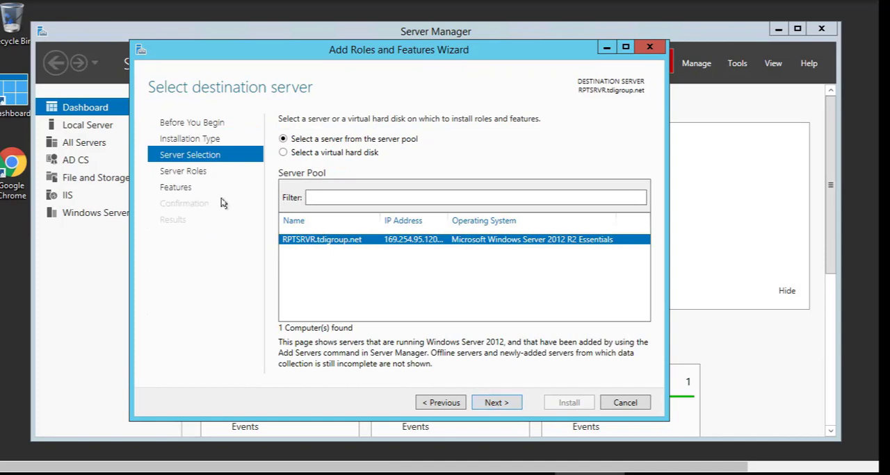
pyautogui.click(495, 403)
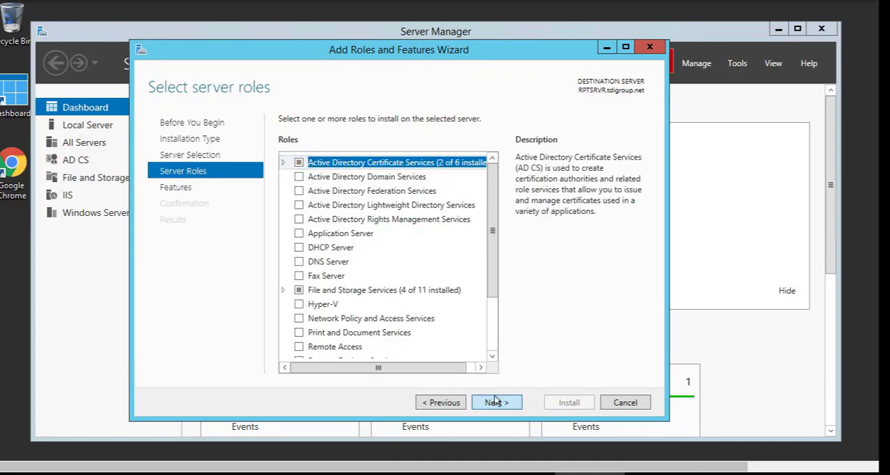
pyautogui.click(495, 404)
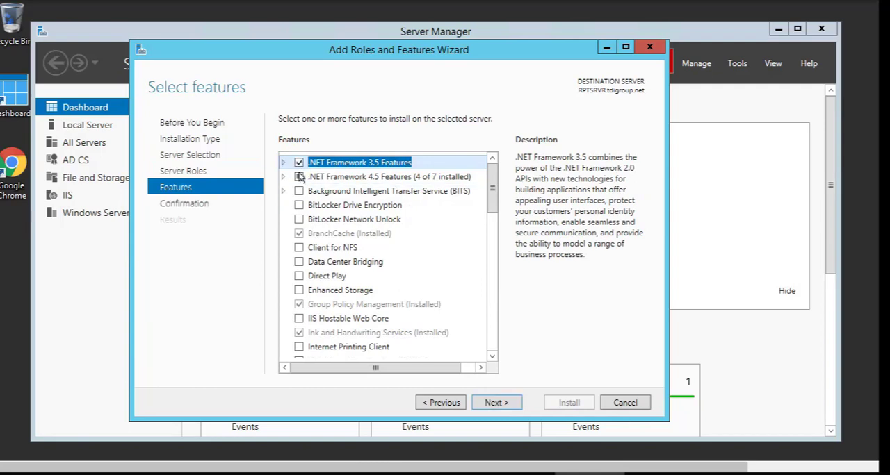
pyautogui.click(284, 162)
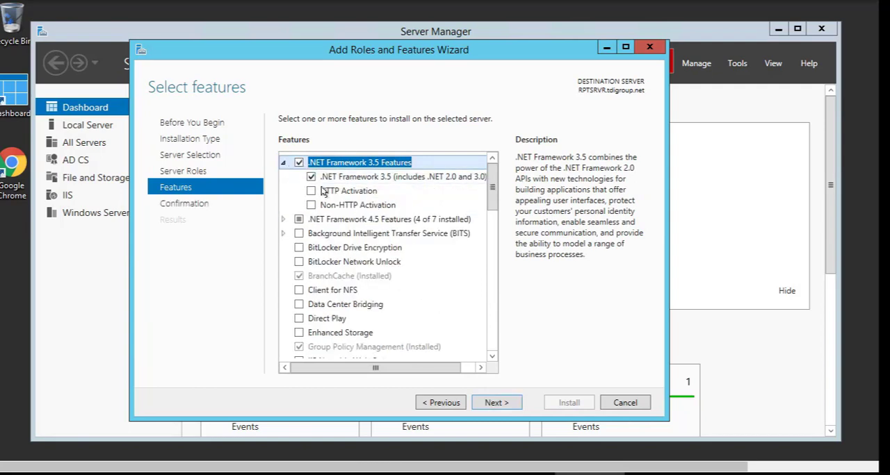
pyautogui.click(496, 403)
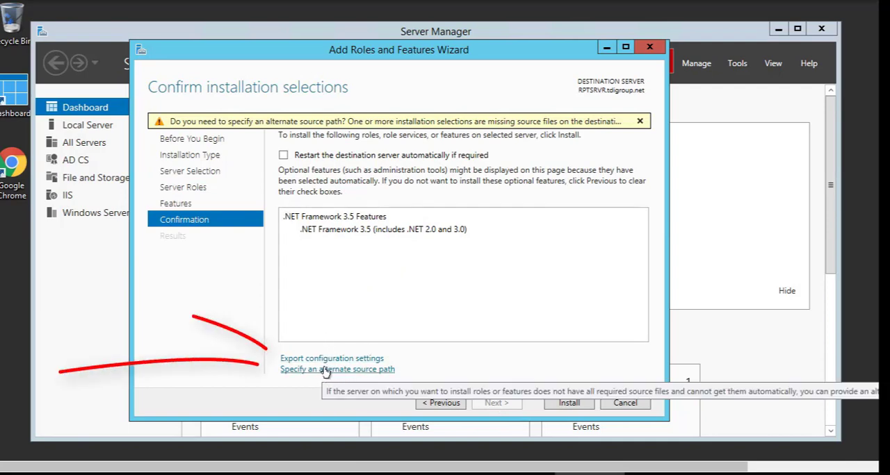
# Step: Enter F:\sources\sxs as the alternate source path and confirm it
pyautogui.click(337, 370)
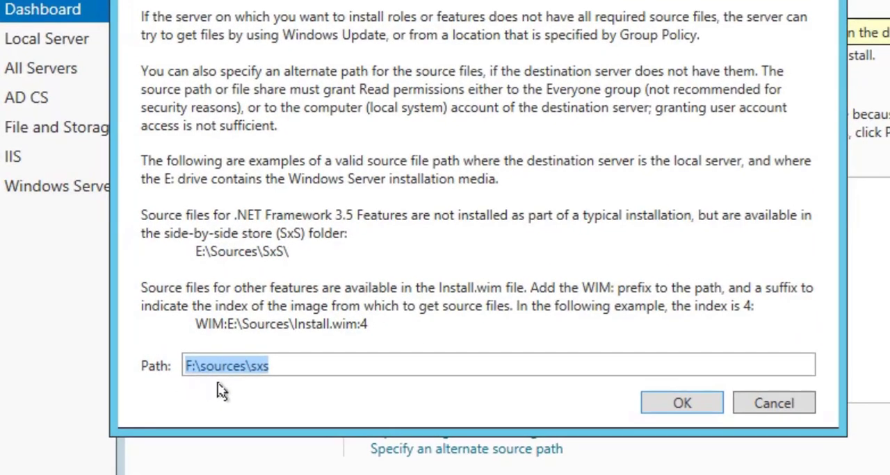
pyautogui.moveTo(118, 367)
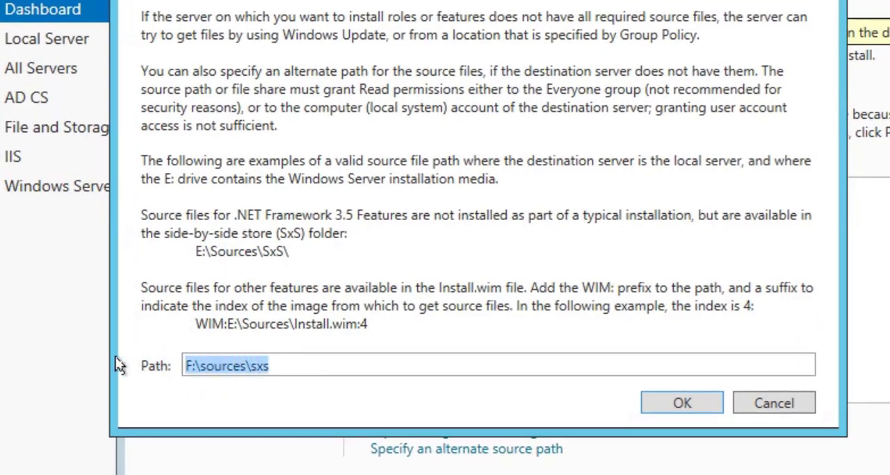
pyautogui.click(498, 365)
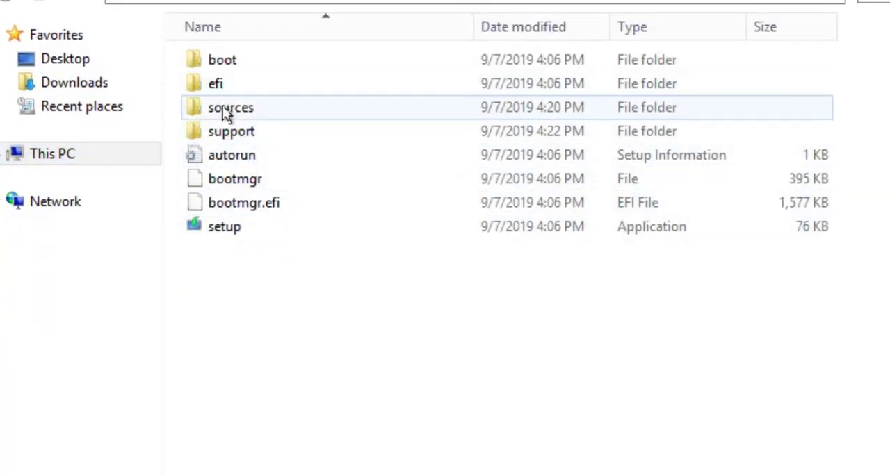
pyautogui.doubleClick(231, 107)
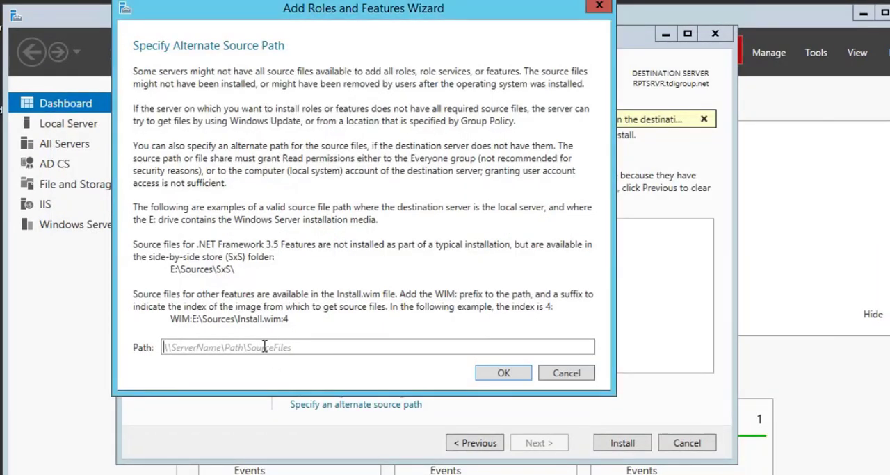
pyautogui.write('F:\\sources\\sxs')
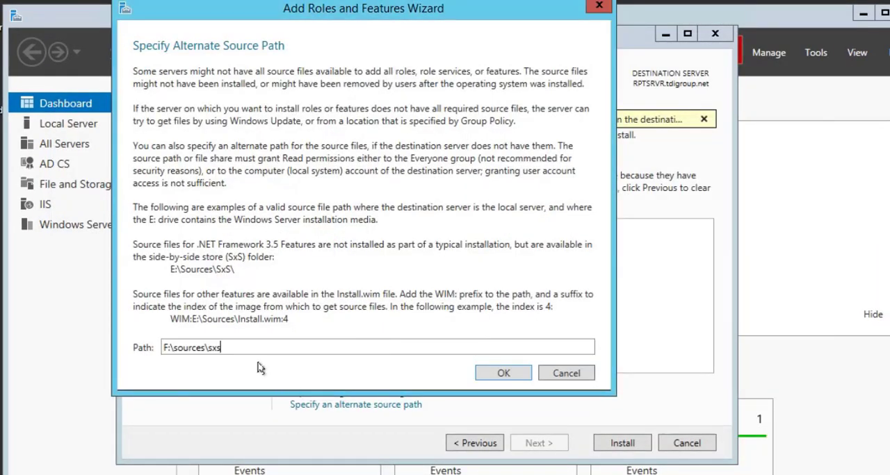
pyautogui.click(503, 373)
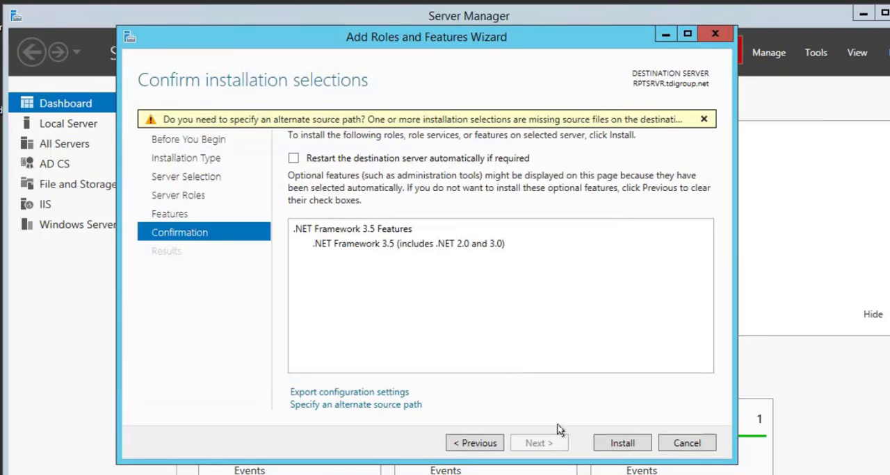
# Step: Install .NET Framework 3.5 Features until it succeeds, then close the wizard
pyautogui.click(621, 442)
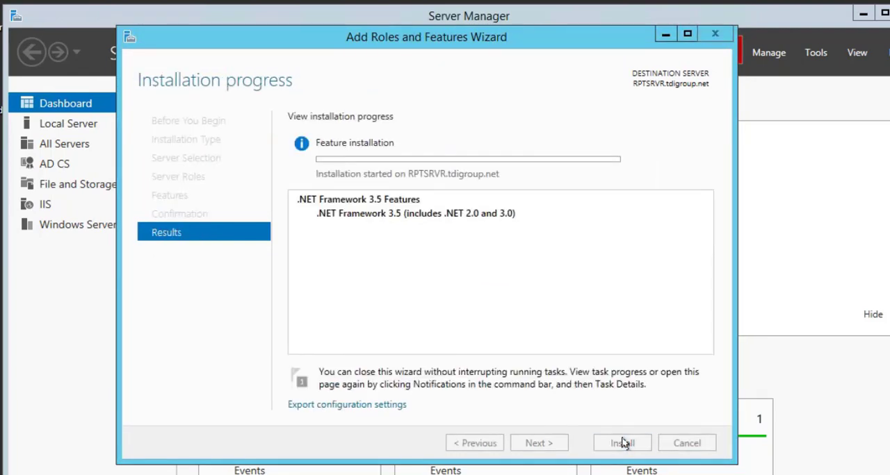
pyautogui.click(622, 442)
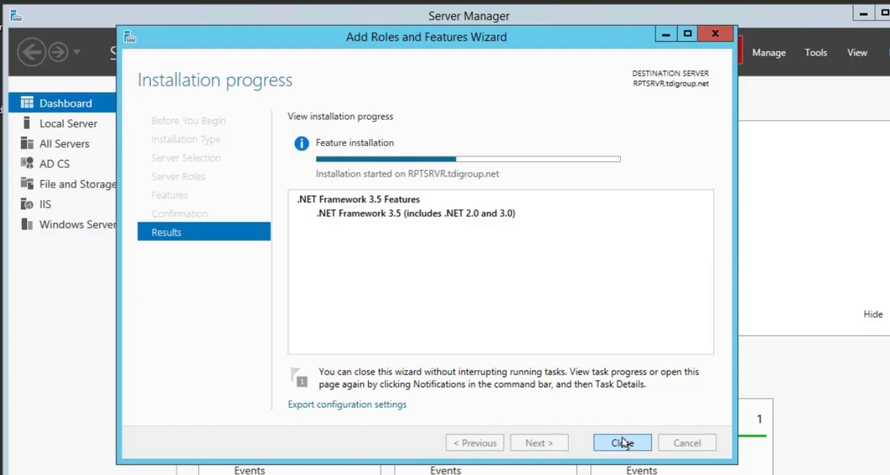
pyautogui.moveTo(426, 36); pyautogui.dragTo(490, 20)
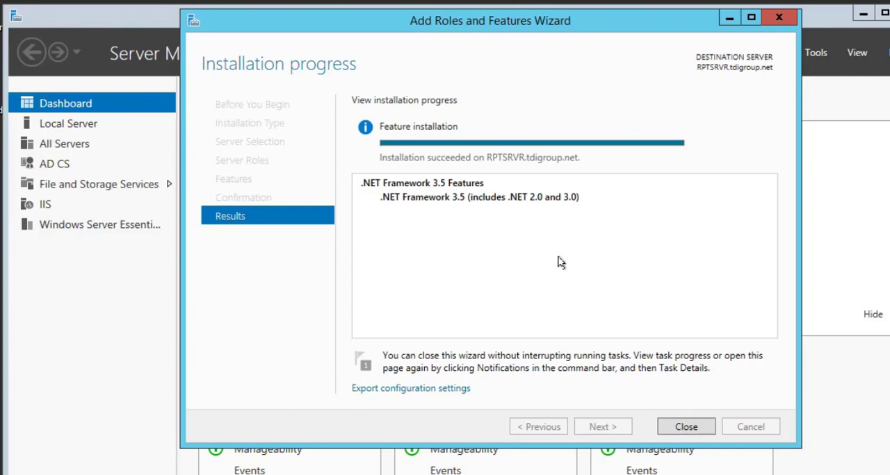
pyautogui.click(686, 427)
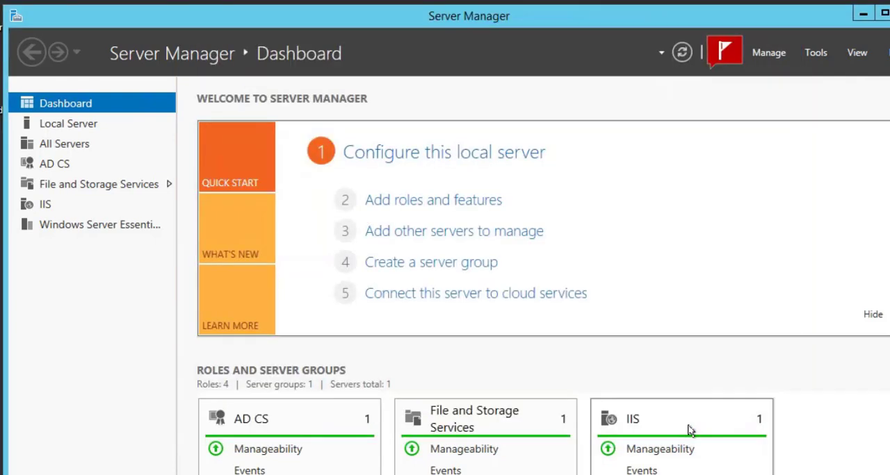